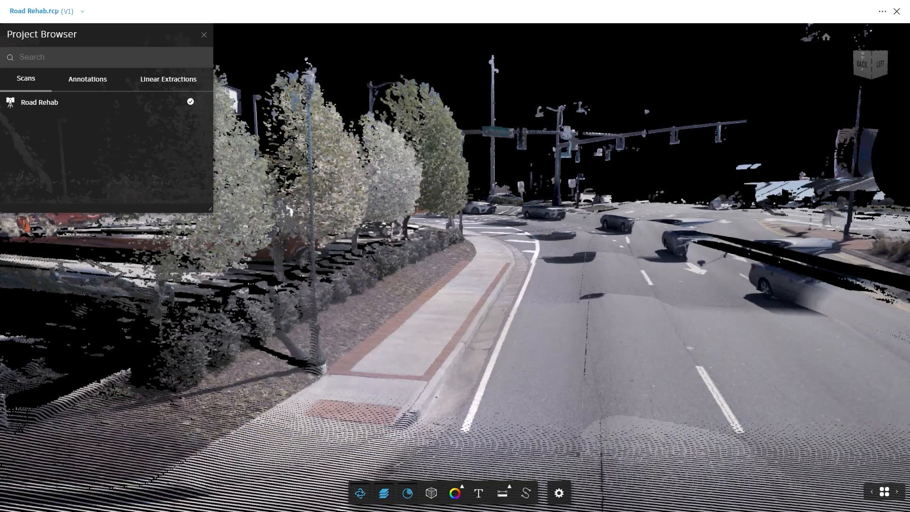
mouse_move(524, 493)
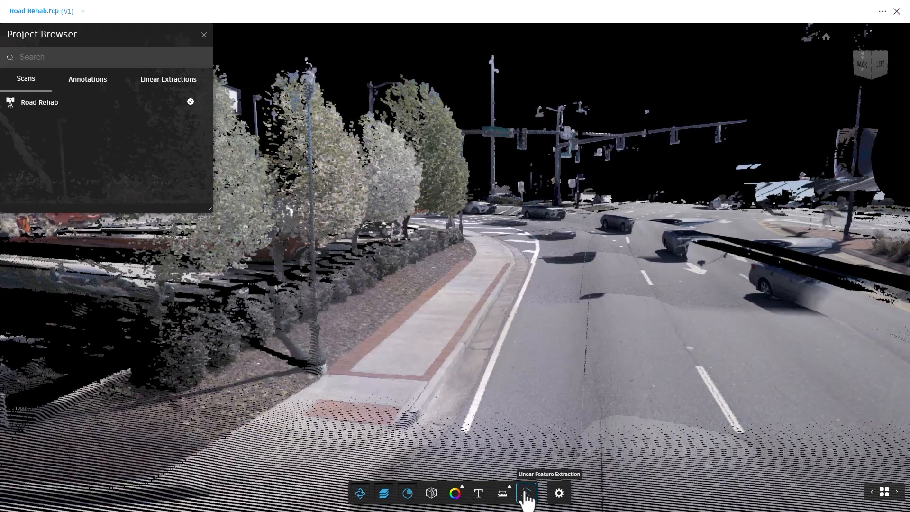
Start Linear Feature Extraction on the Road Rehab point cloud at the curb edge.
click(524, 494)
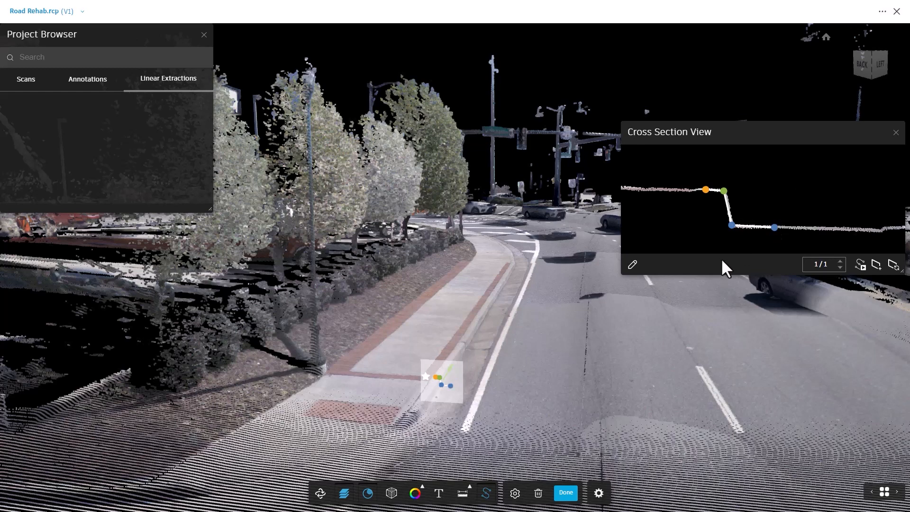
Edit the curb cross-section's tagged points, assigning the Gut tag, and confirm.
click(632, 264)
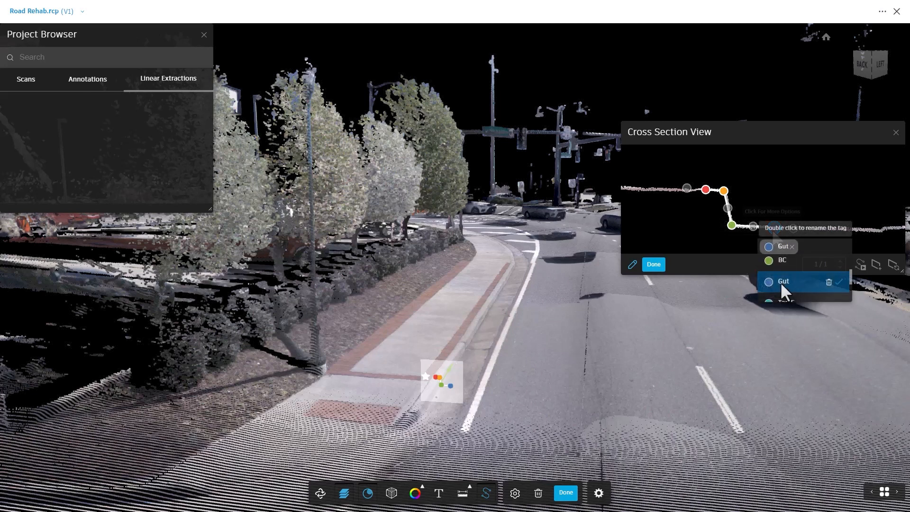
click(653, 264)
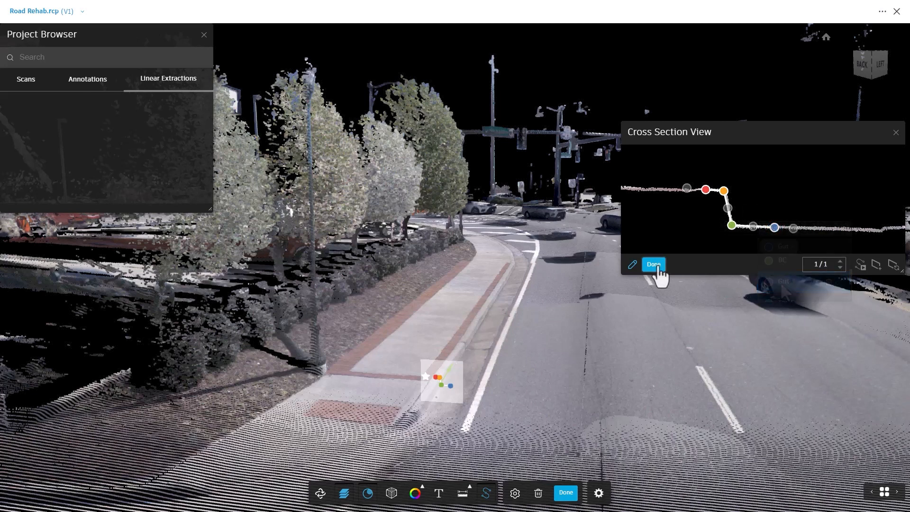
click(653, 265)
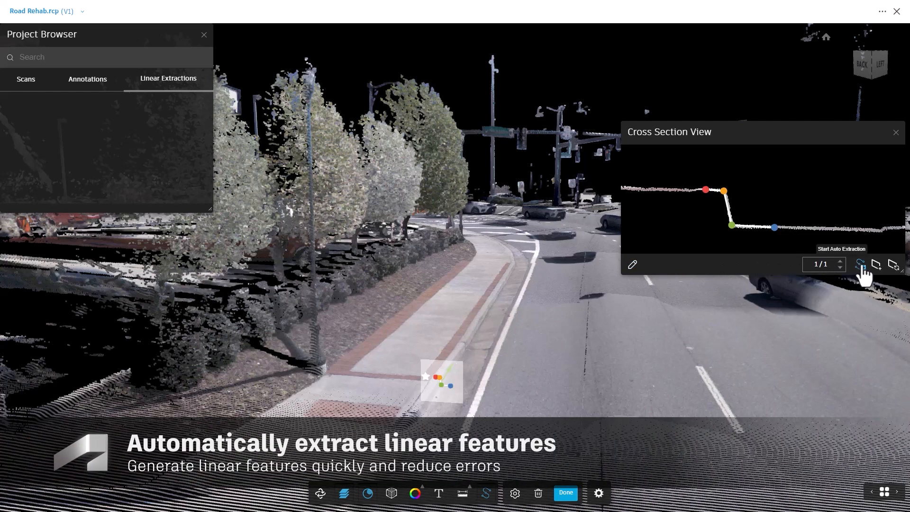
Auto-extract the curb across 86 cross-sections, adjusting a barrier point, creating New Linear Feature 3.
click(860, 263)
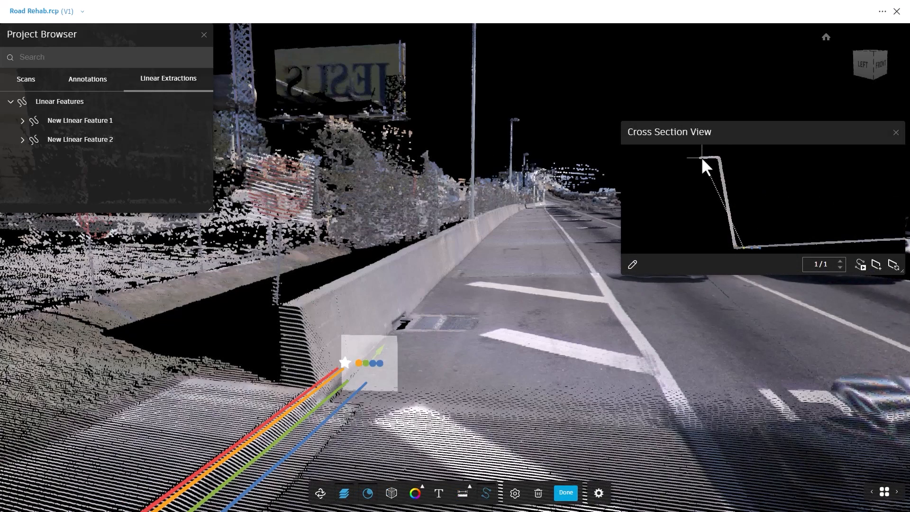
click(860, 265)
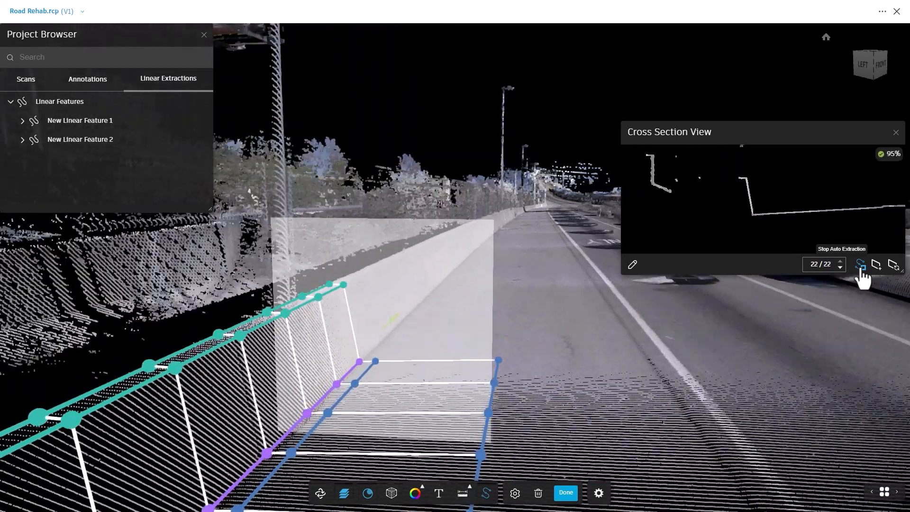
click(860, 264)
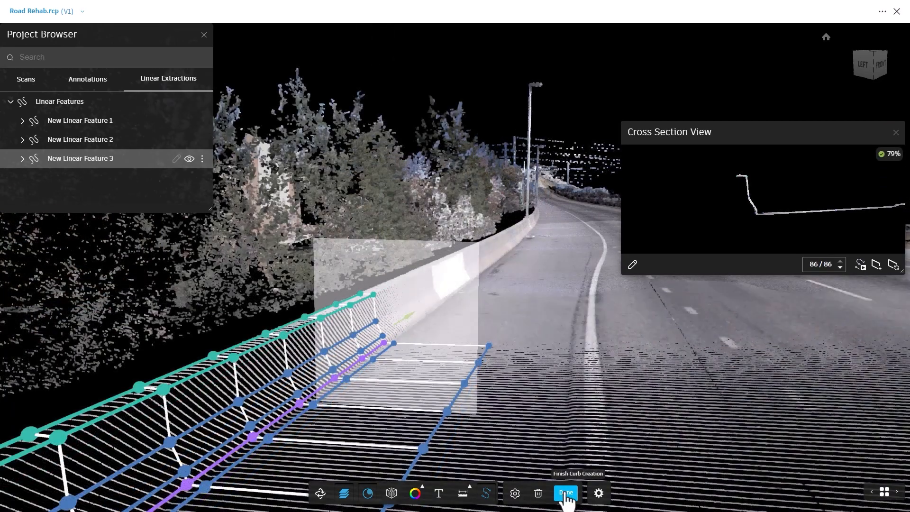
Finish the curb features and export New Linear Feature 1 as LandXML (*.xml).
click(564, 493)
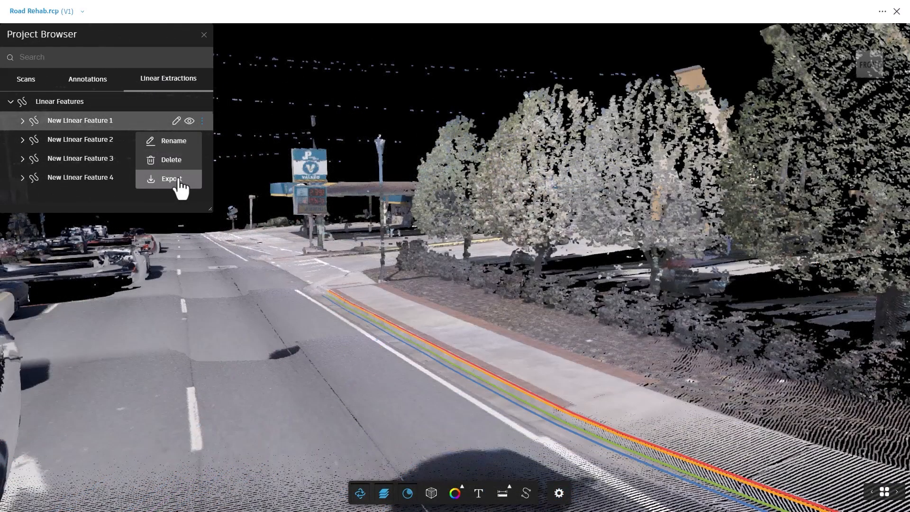
click(171, 178)
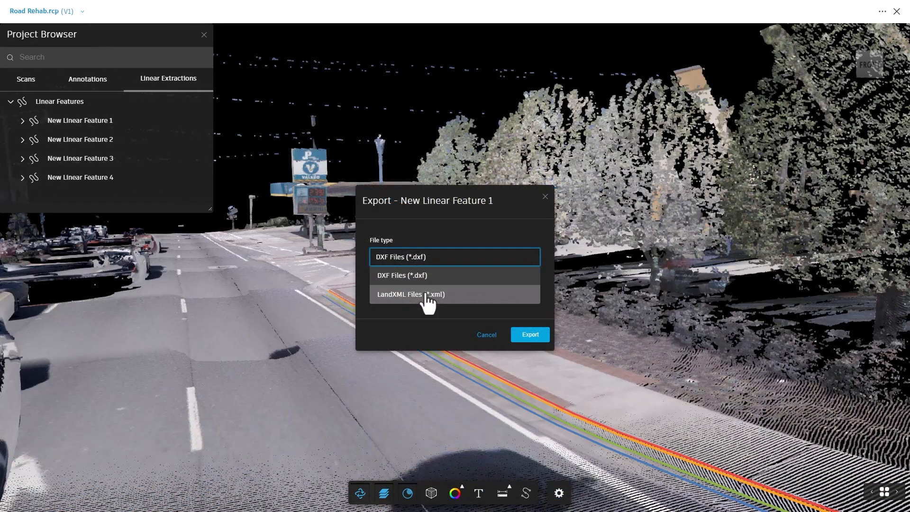
click(529, 334)
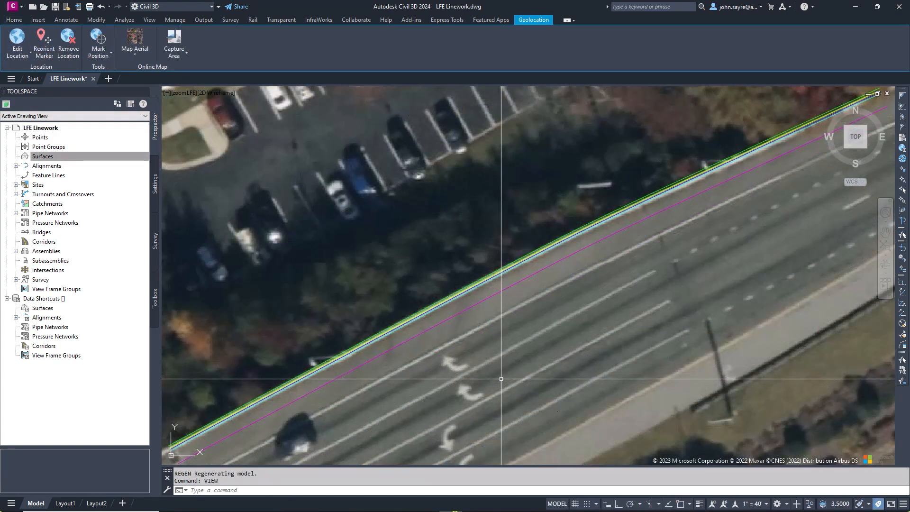
mouse_move(515, 284)
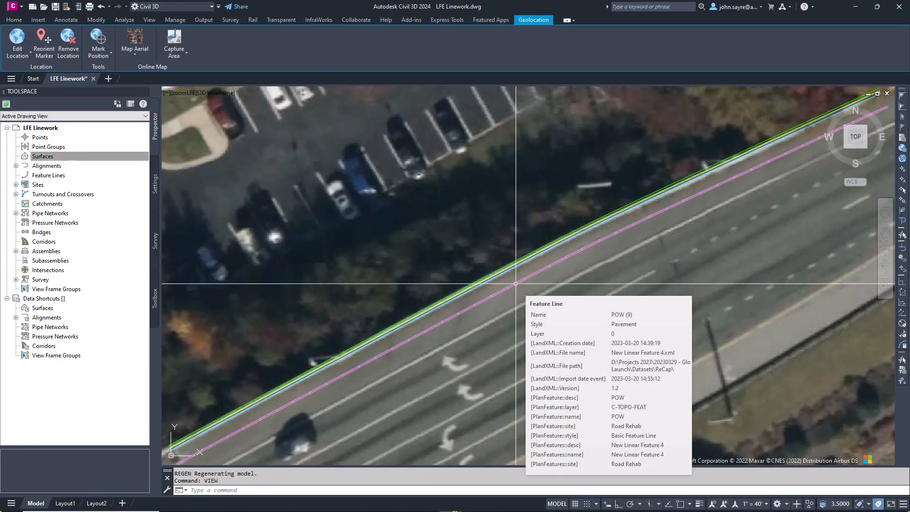